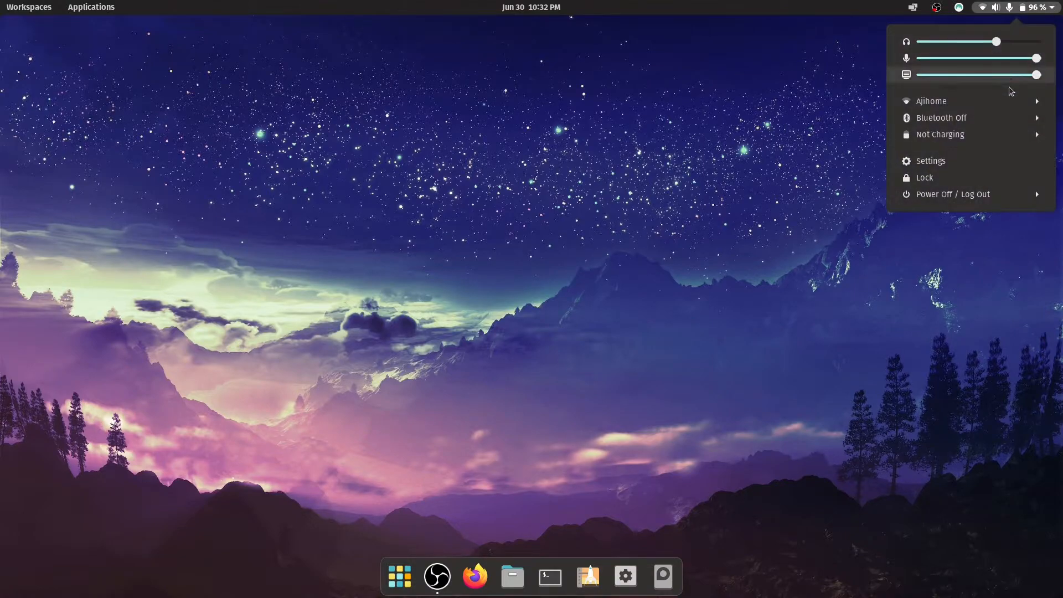
Step: Turn Bluetooth on from the top-bar system menu and reopen its submenu showing Turn Off
{"action": "left_click", "coordinate": [942, 117]}
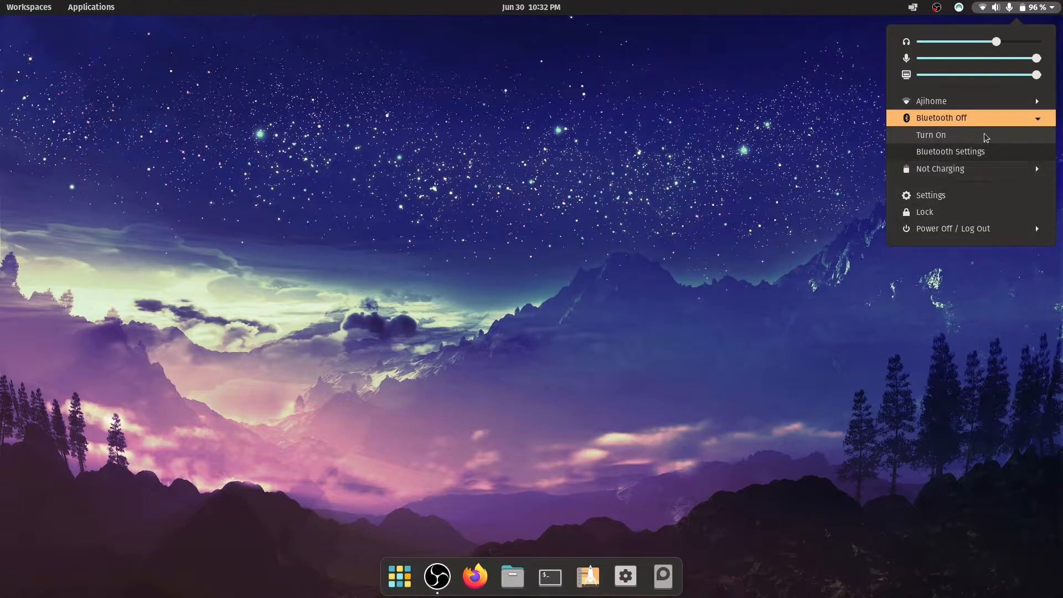
{"action": "left_click", "coordinate": [941, 118]}
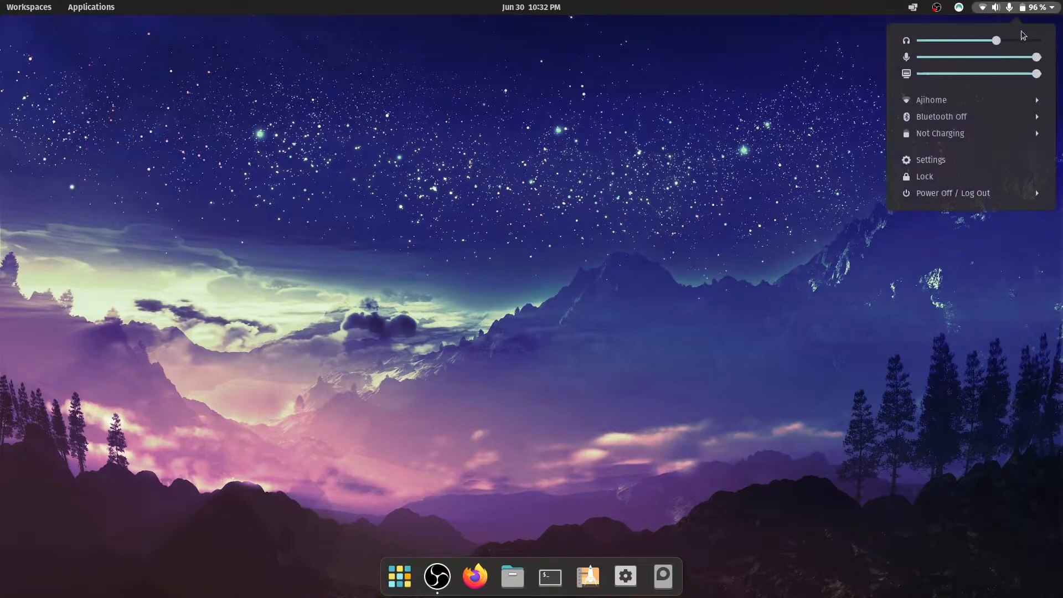
{"action": "left_click", "coordinate": [941, 117]}
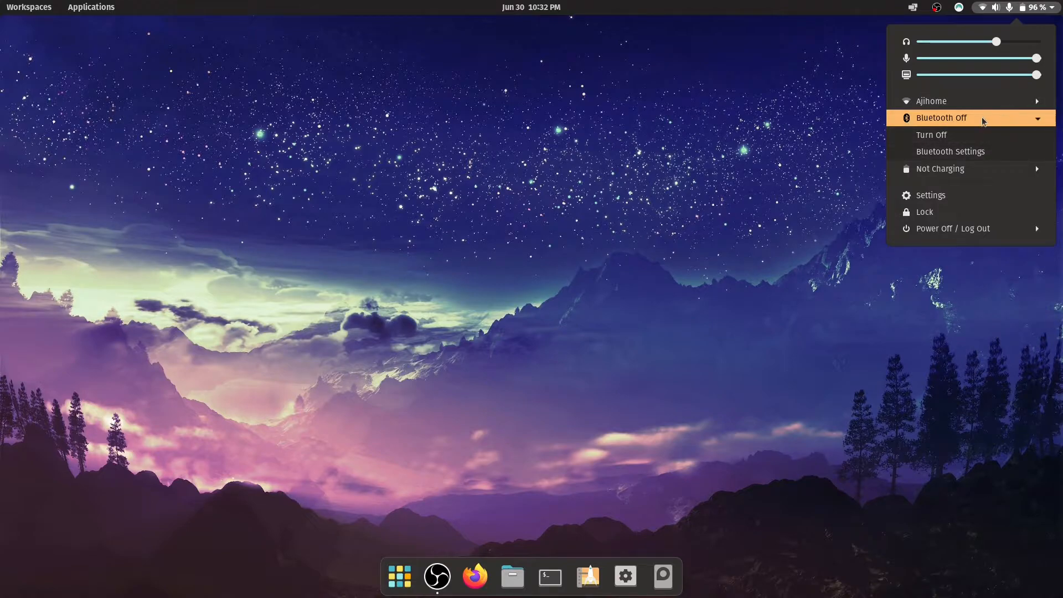
{"action": "mouse_move", "coordinate": [947, 126]}
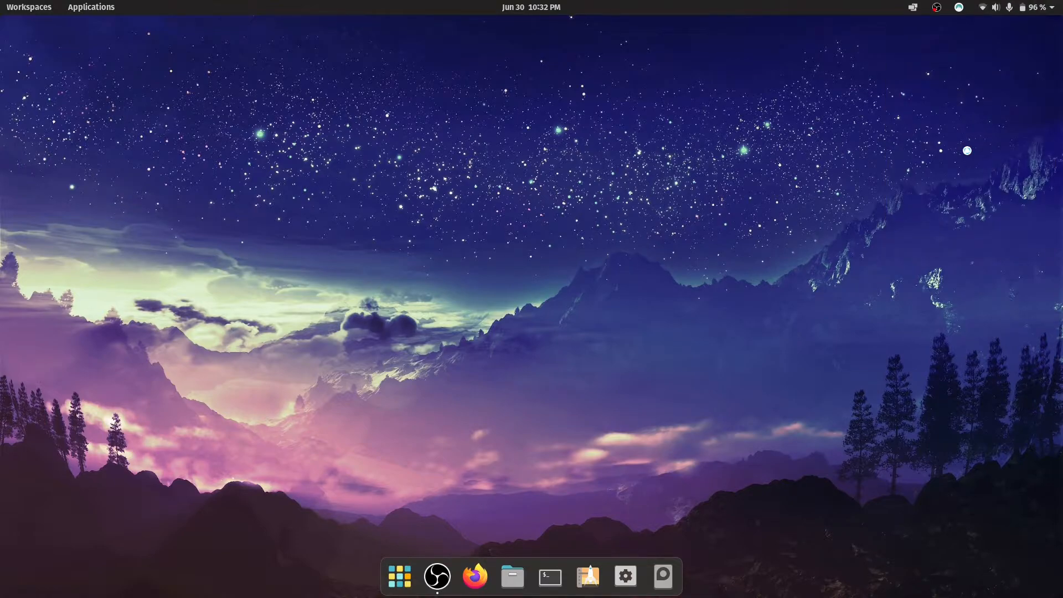
Step: Enable the Bluetooth toggle on the Settings Bluetooth page, then bring up a terminal
{"action": "left_click", "coordinate": [623, 577]}
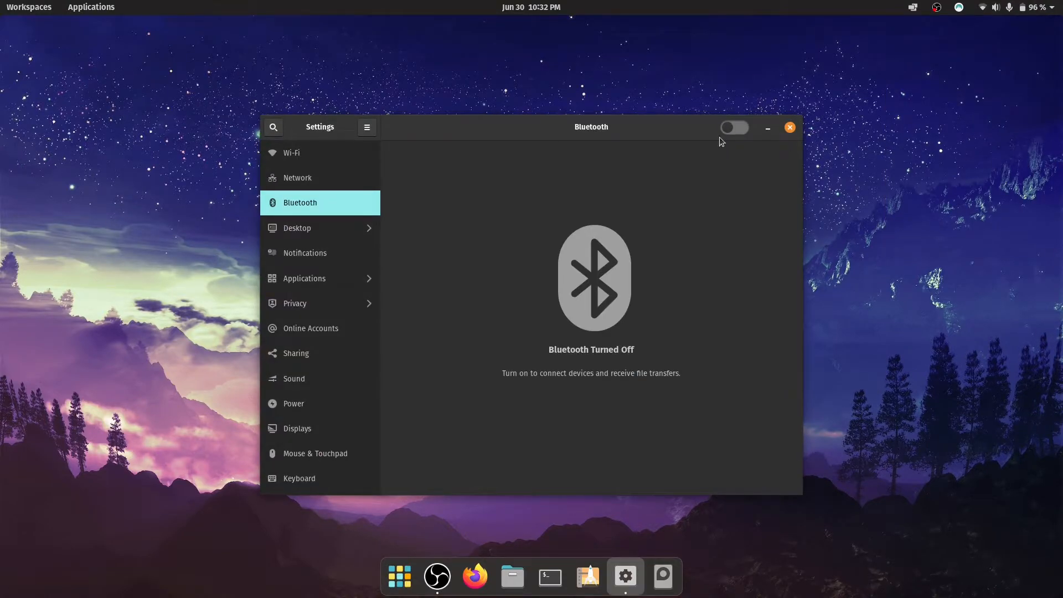
{"action": "left_click", "coordinate": [734, 128]}
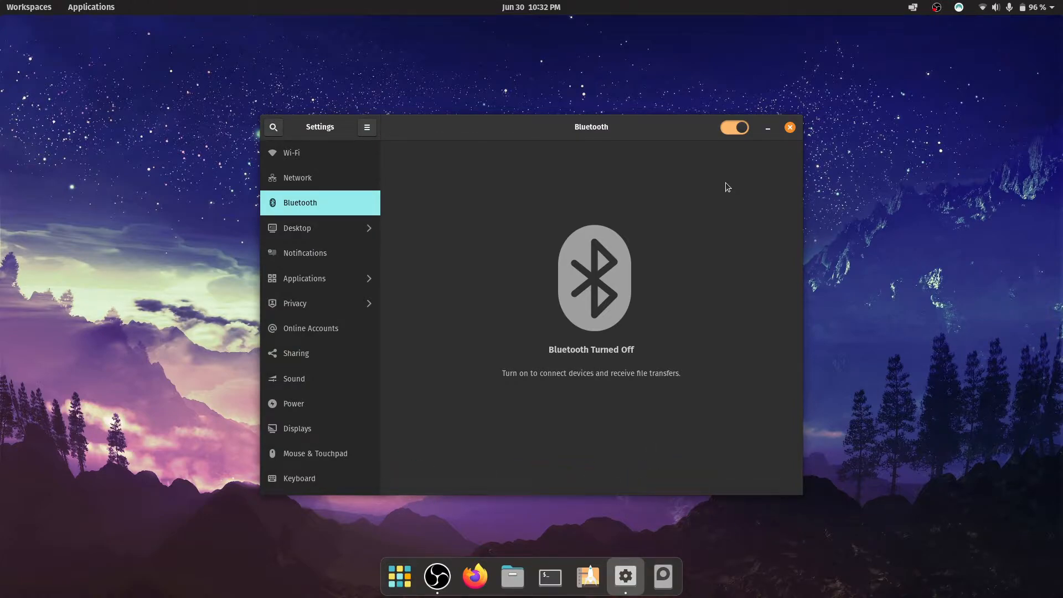
{"action": "left_click", "coordinate": [549, 576]}
{"action": "type", "text": "sudo apt install"}
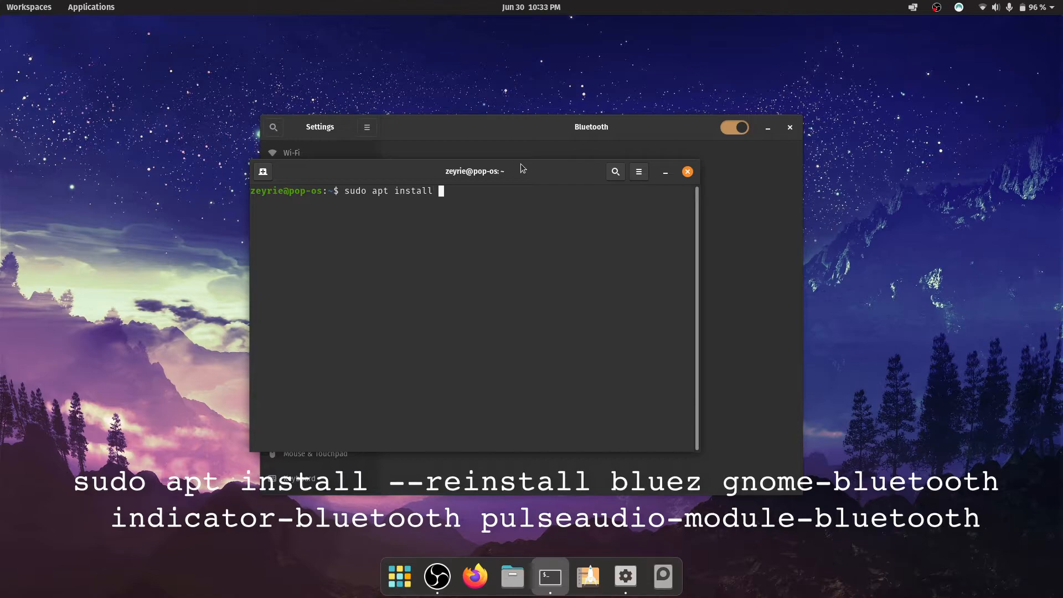
Step: Compose 'sudo apt install --reinstall bluez gnome-bluetooth indicator-bluetooth pulseaudio-module-bluetooth' at the prompt
{"action": "type", "text": "--reinstall blu"}
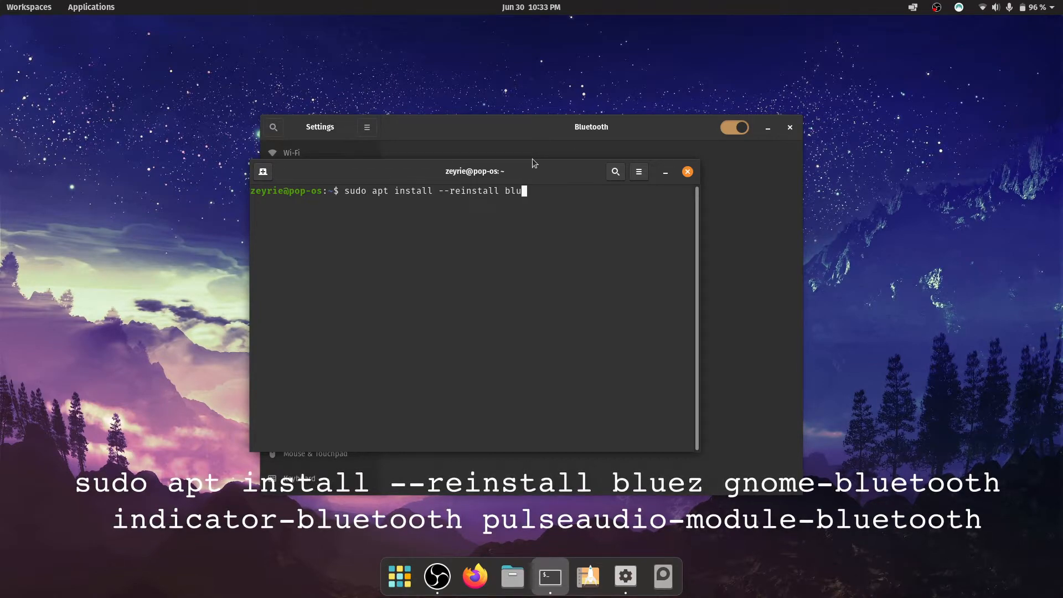
{"action": "type", "text": "ez gnome-bluetooth indicator-bluet"}
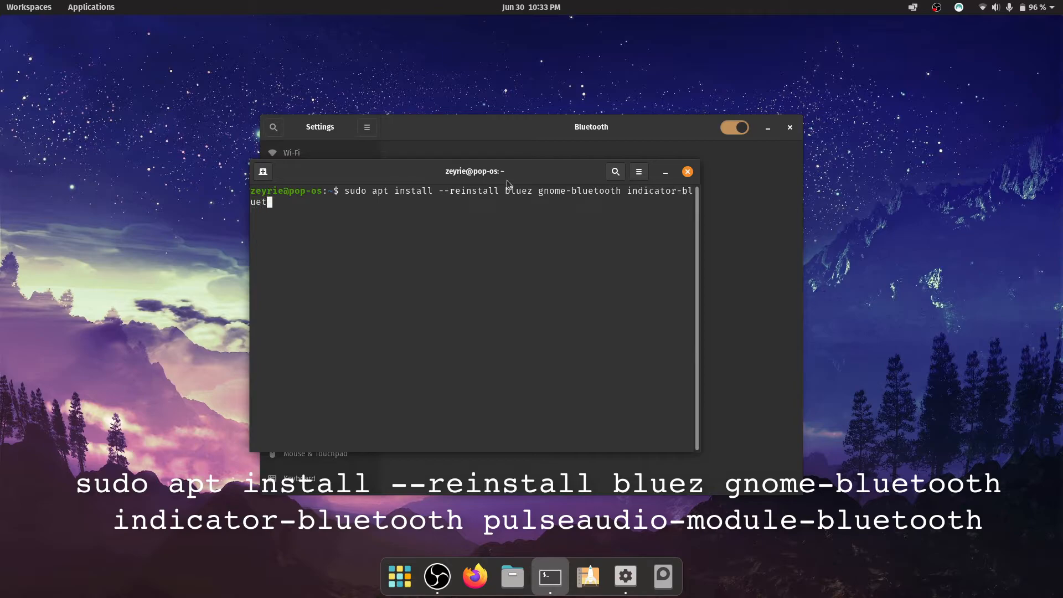
{"action": "type", "text": "pulseaudio"}
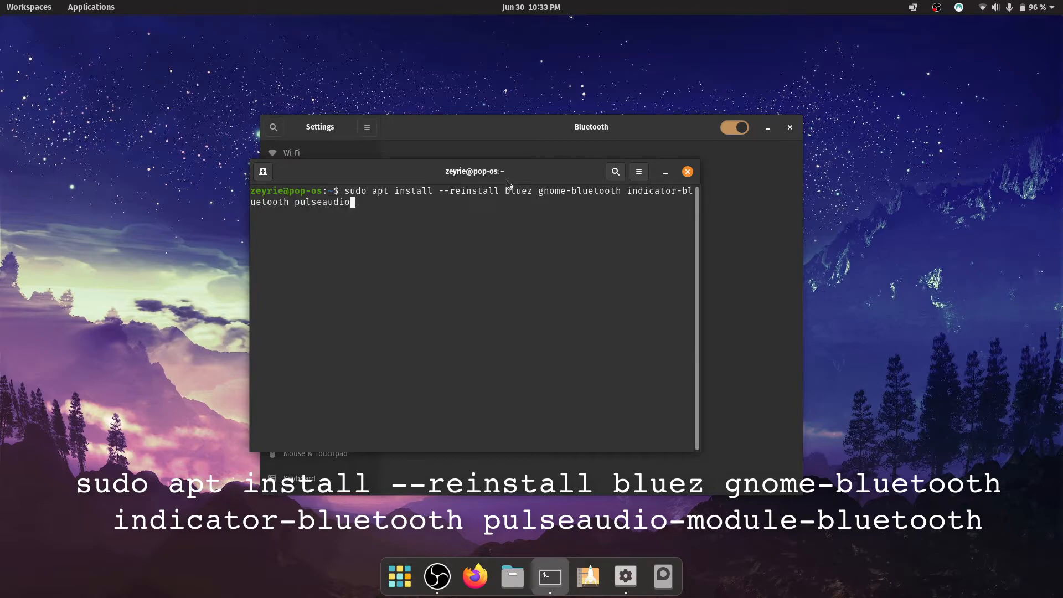
{"action": "type", "text": "-module"}
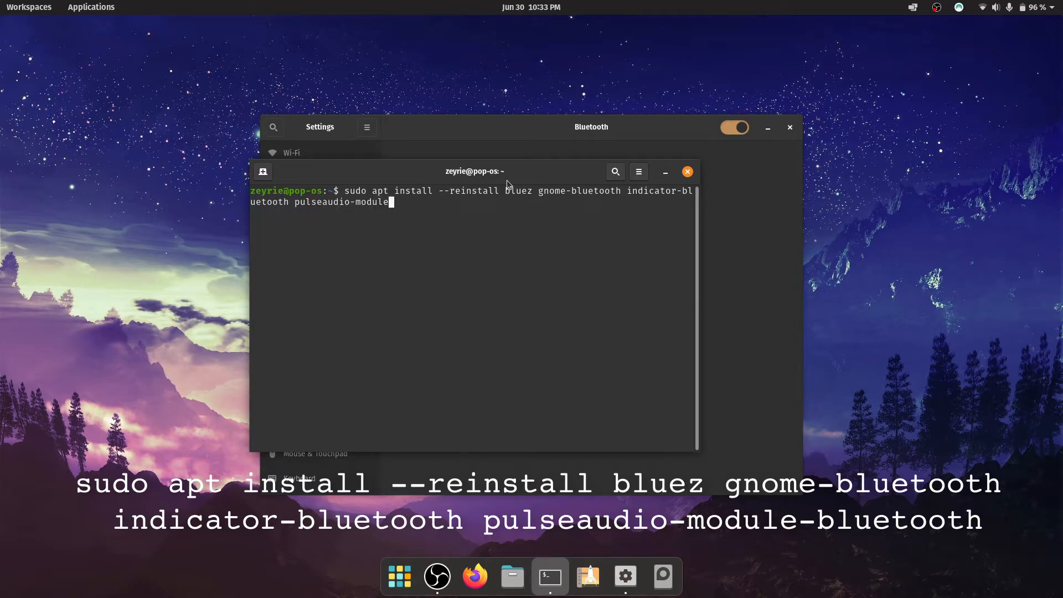
{"action": "type", "text": "-bluetooth"}
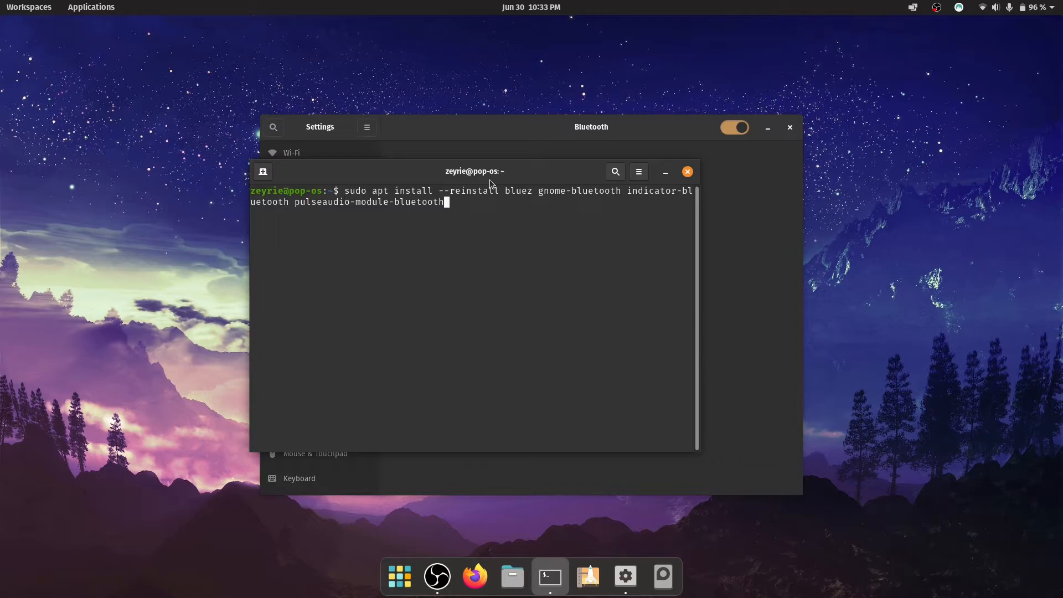
Step: Run the apt reinstall so all four Bluetooth packages are unpacked and set up
{"action": "key", "text": "Return"}
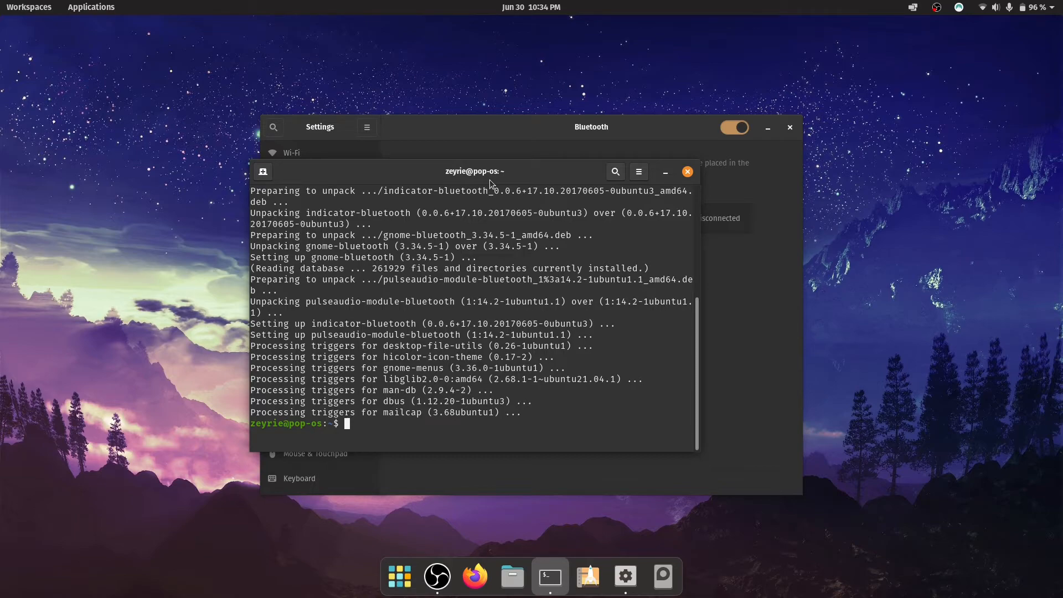
{"action": "mouse_move", "coordinate": [765, 143]}
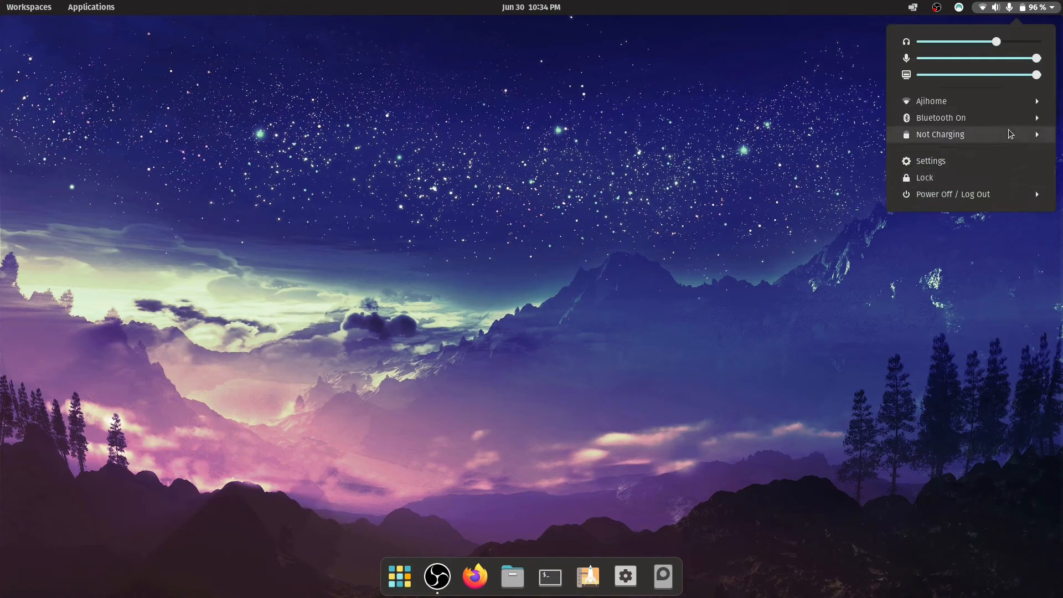
Step: Restart the computer from the system menu and return to a fresh desktop showing Bluetooth On
{"action": "left_click", "coordinate": [950, 194]}
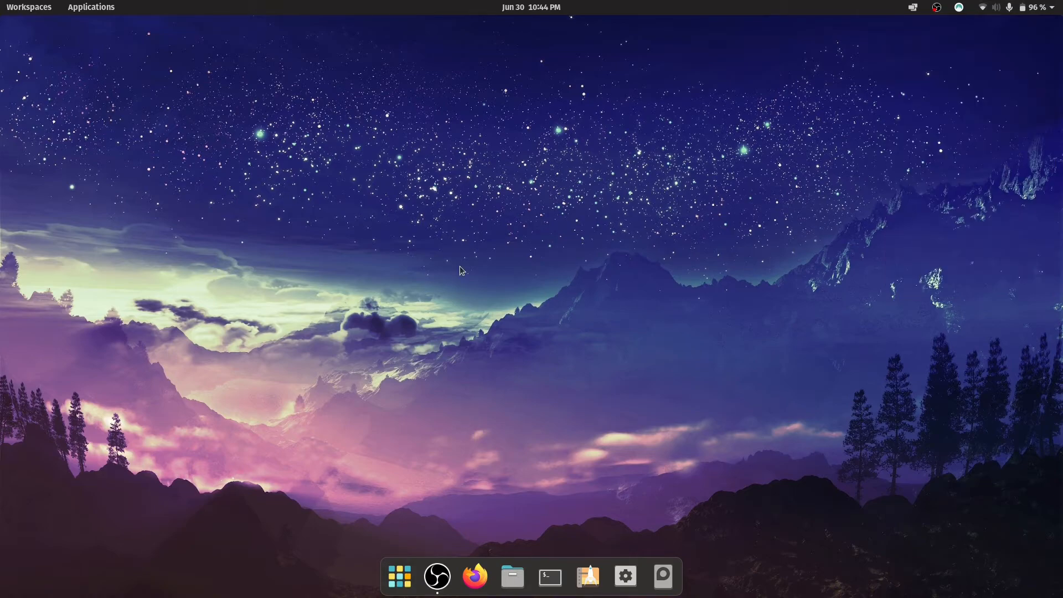
{"action": "mouse_move", "coordinate": [806, 4]}
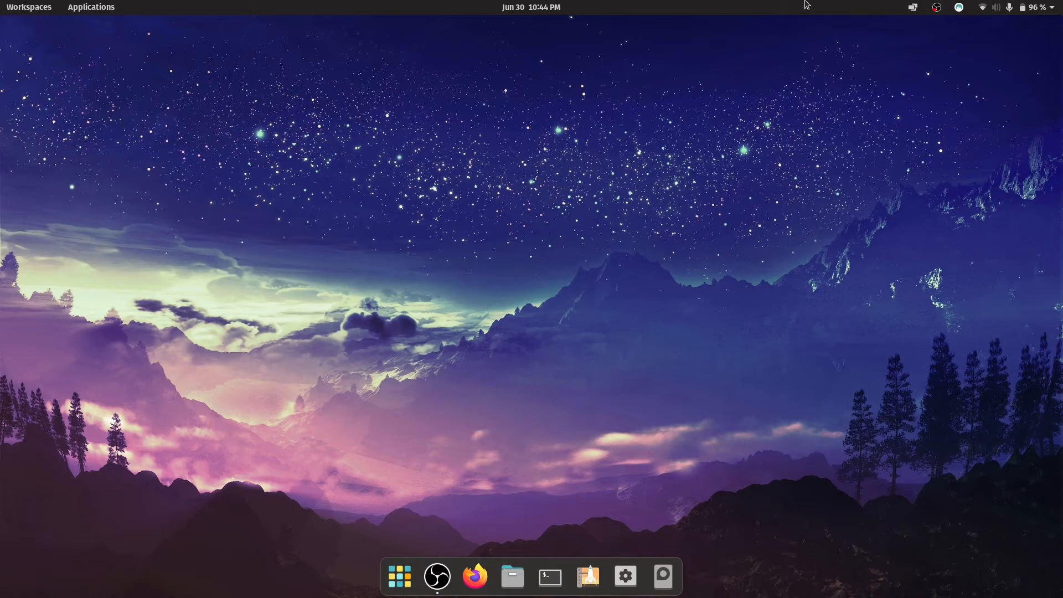
{"action": "left_click", "coordinate": [1015, 7]}
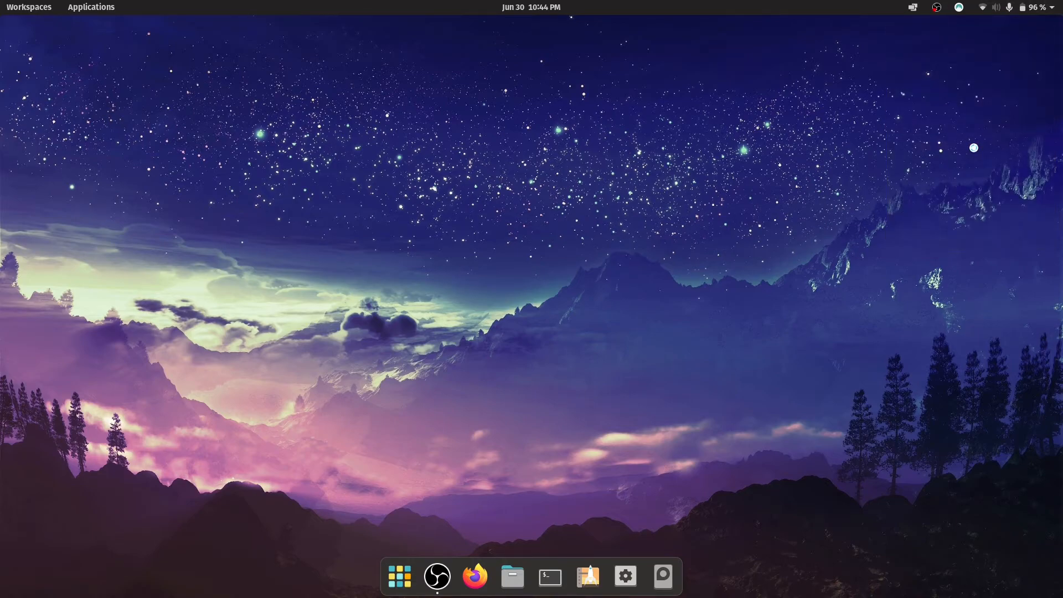
Step: Show the Settings Bluetooth page with Bluetooth enabled and Infinity Glide 501 listed as Disconnected
{"action": "left_click", "coordinate": [624, 577]}
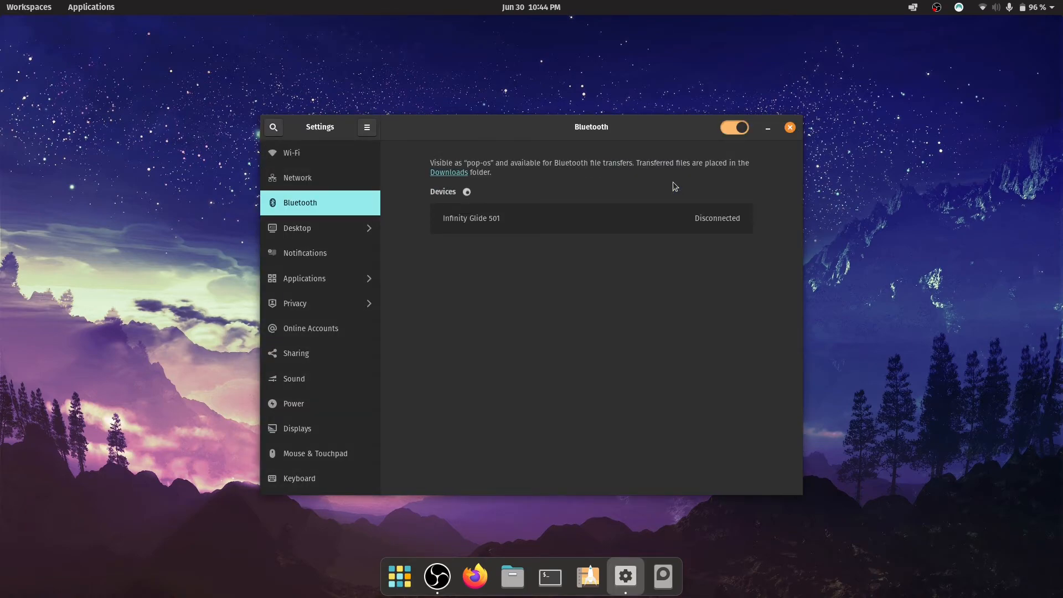
{"action": "mouse_move", "coordinate": [549, 198]}
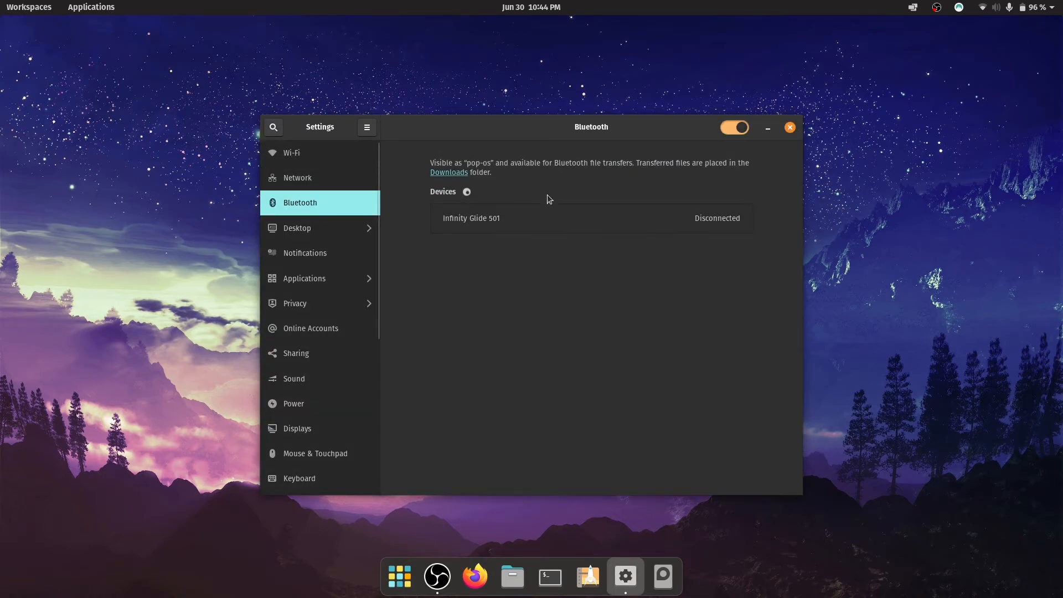
{"action": "mouse_move", "coordinate": [647, 255]}
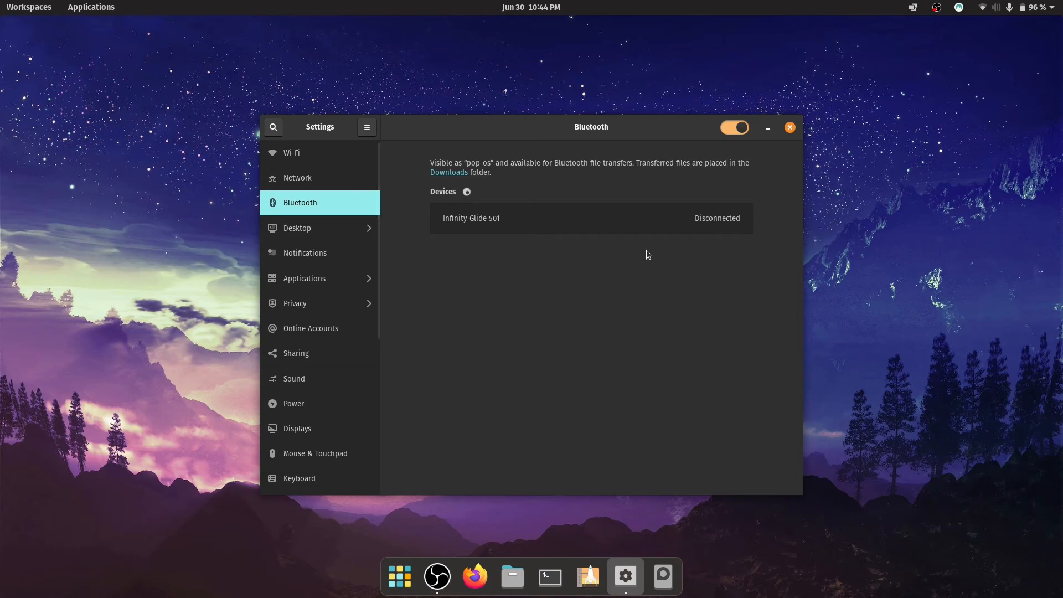